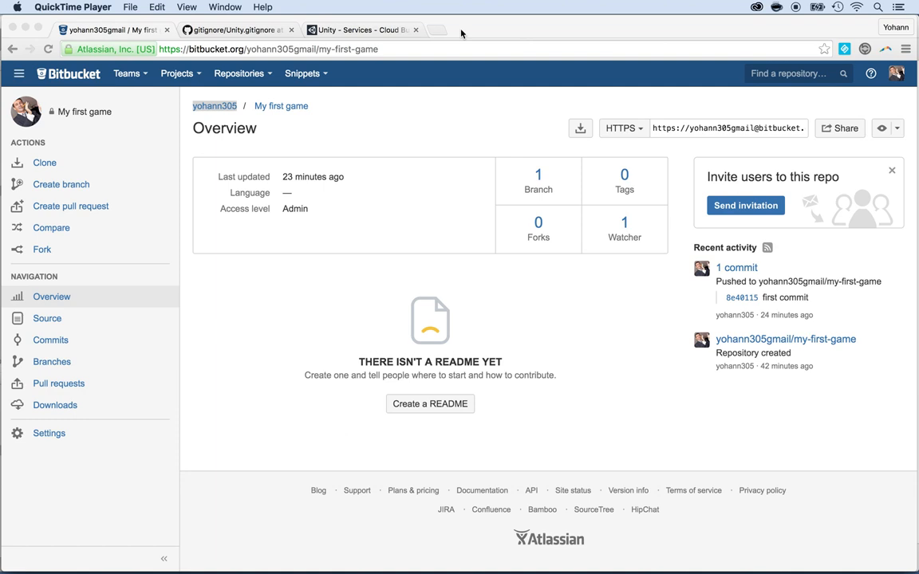
{"action": "mouse_move", "coordinate": [443, 31]}
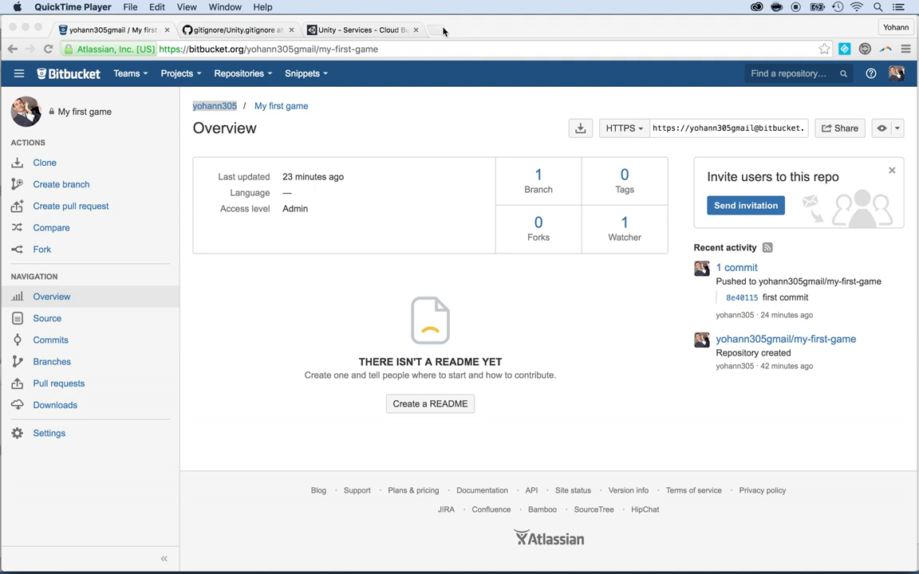
Switch to the browser tab showing GitHub's Unity.gitignore template.
{"action": "left_click", "coordinate": [235, 29]}
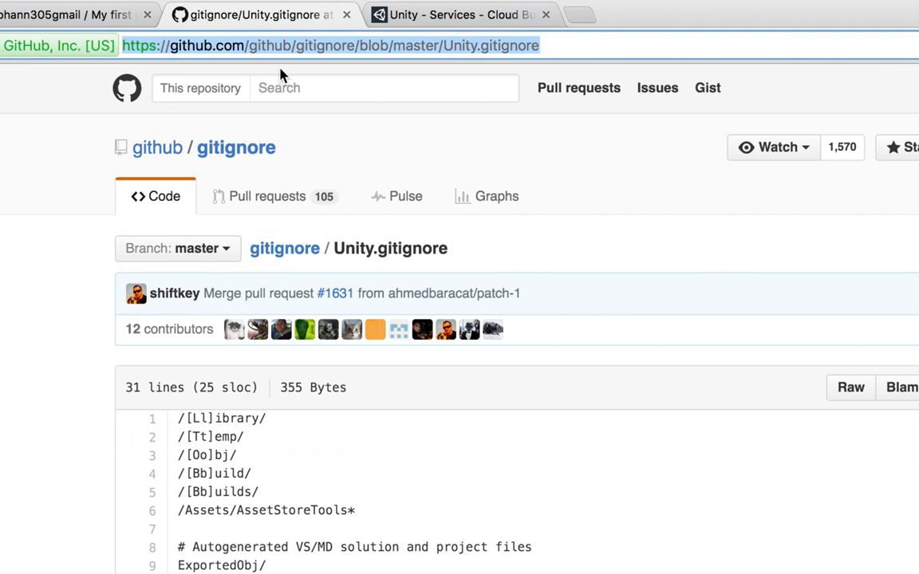
{"action": "mouse_move", "coordinate": [280, 123]}
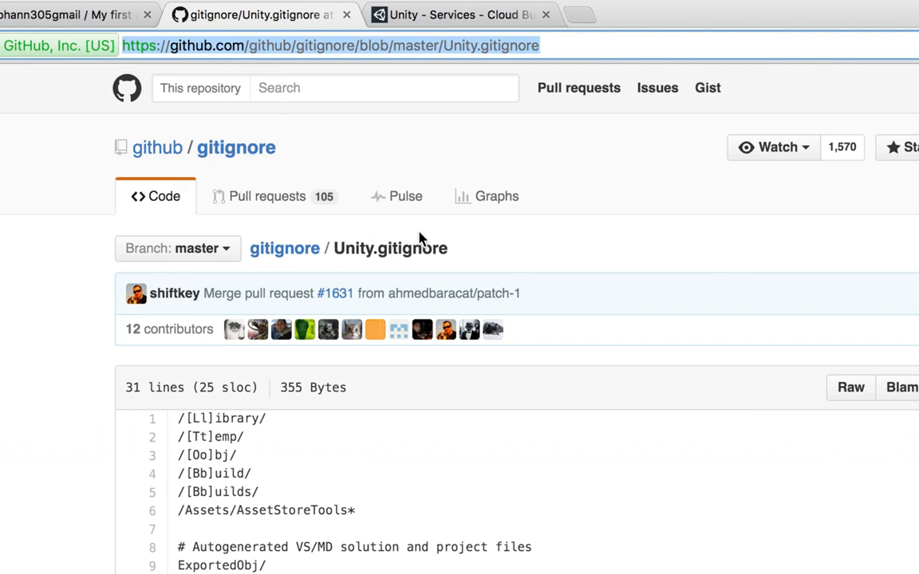
{"action": "double_click", "coordinate": [390, 248]}
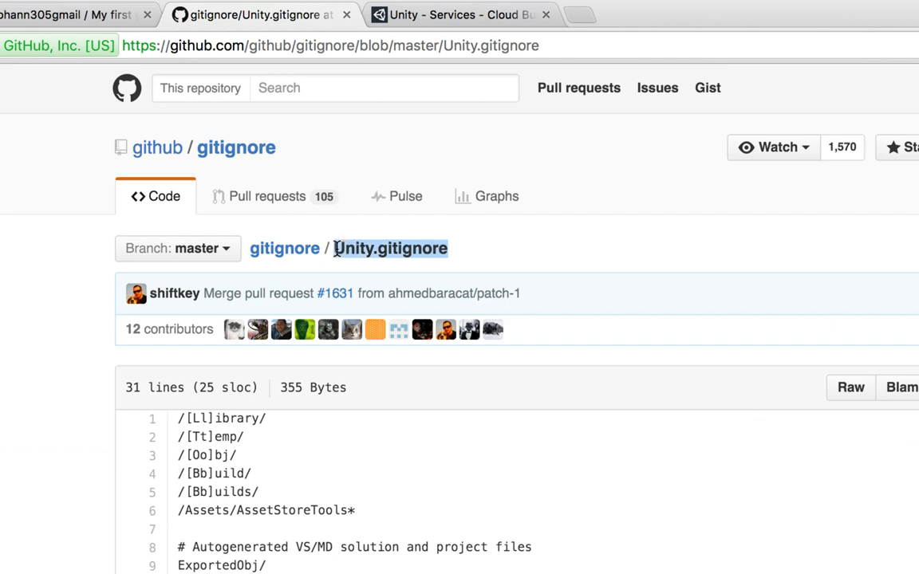
{"action": "double_click", "coordinate": [390, 248]}
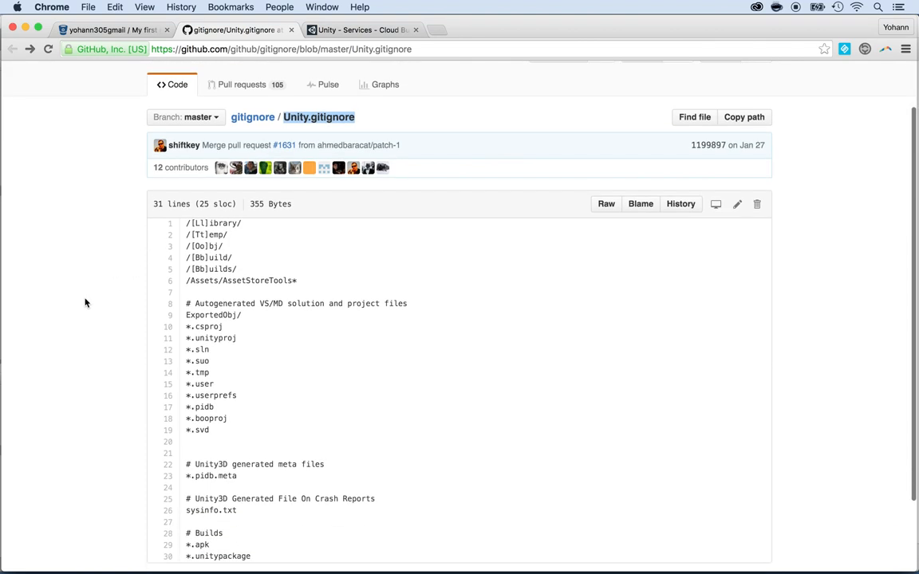
{"action": "scroll", "scroll_direction": "down", "scroll_amount": 3}
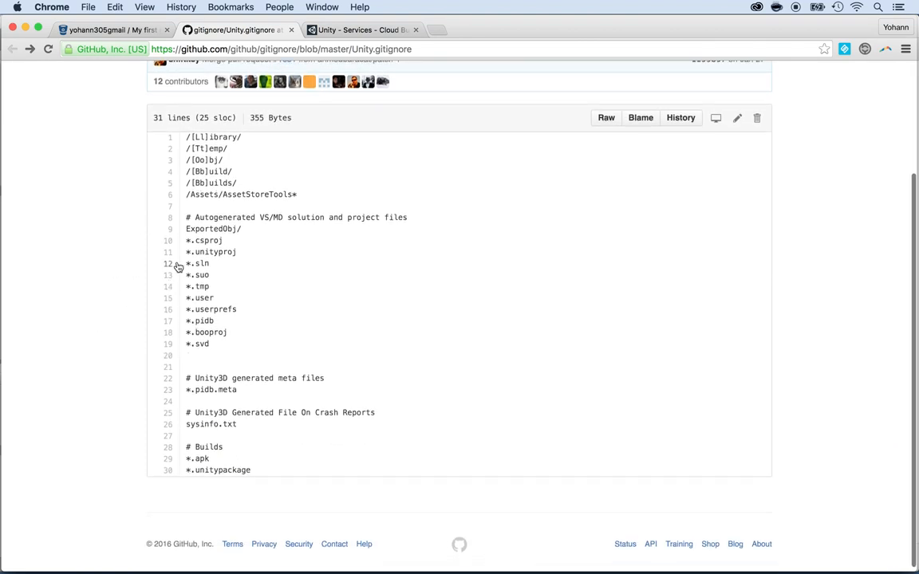
{"action": "mouse_move", "coordinate": [221, 325]}
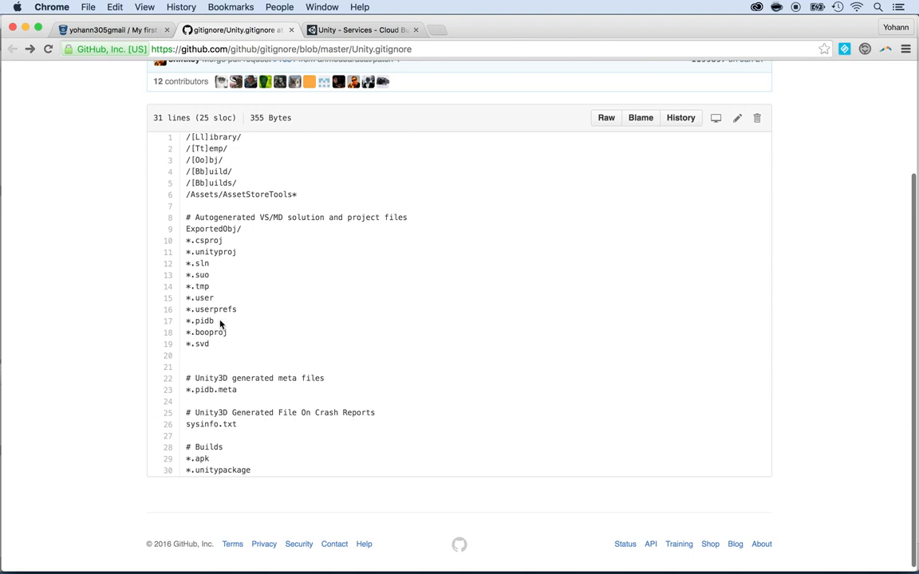
{"action": "mouse_move", "coordinate": [254, 472]}
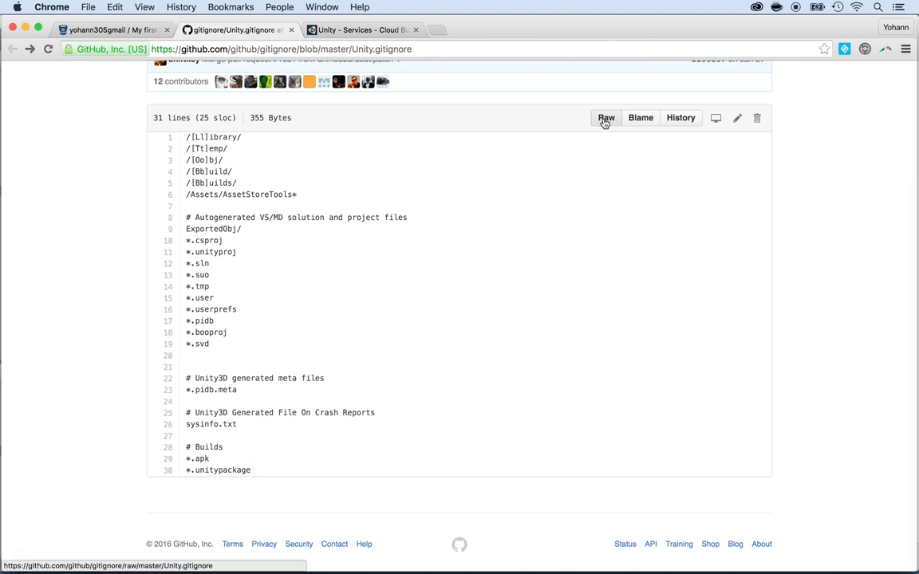
Show the raw Unity.gitignore text and select all its rules.
{"action": "left_click", "coordinate": [606, 117]}
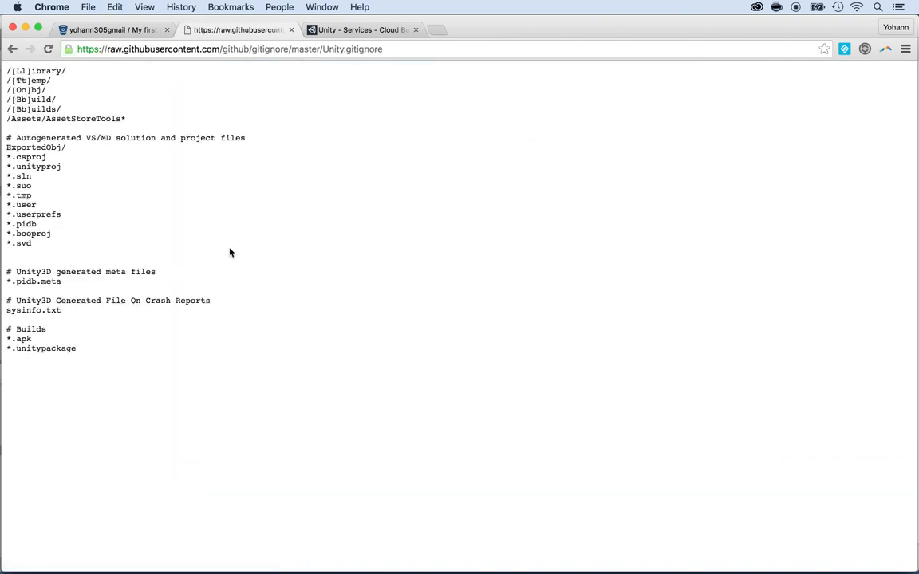
{"action": "key", "text": "cmd+a"}
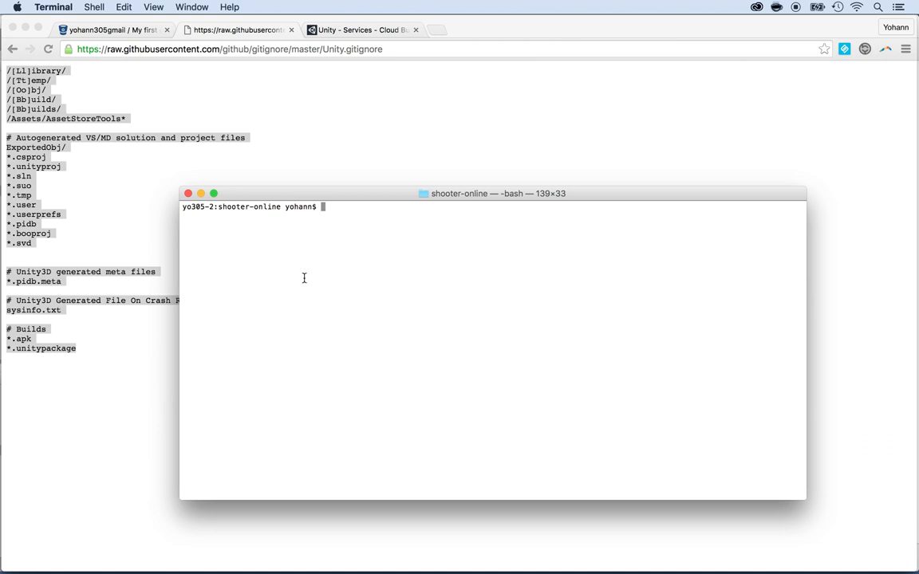
Create .gitignore in vi with the pasted Unity rules and save with :wq!
{"action": "type", "text": "vi"}
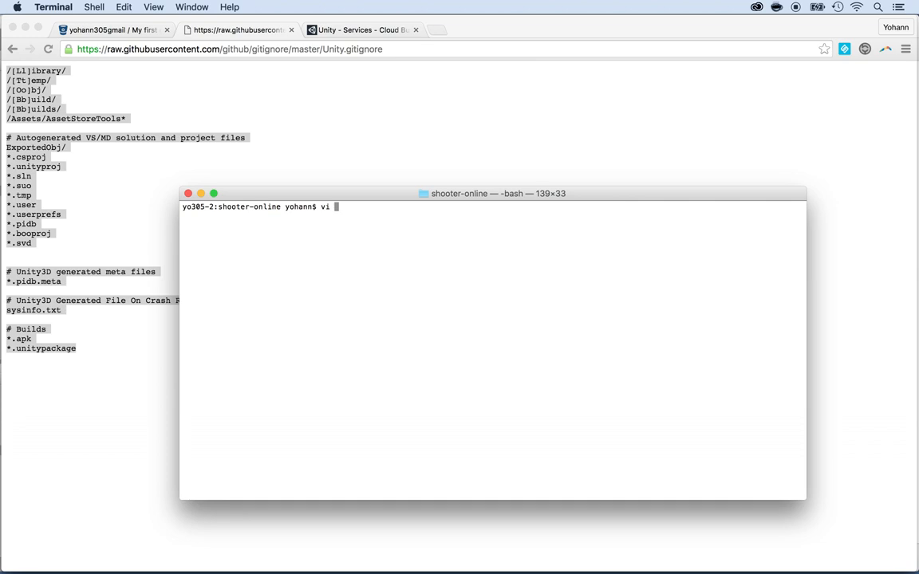
{"action": "type", "text": ".gi"}
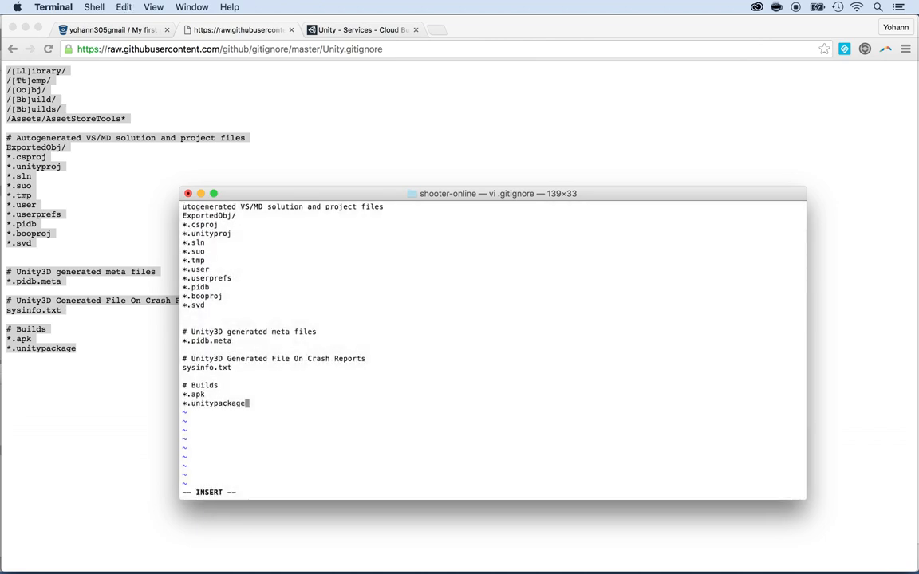
{"action": "mouse_move", "coordinate": [241, 282]}
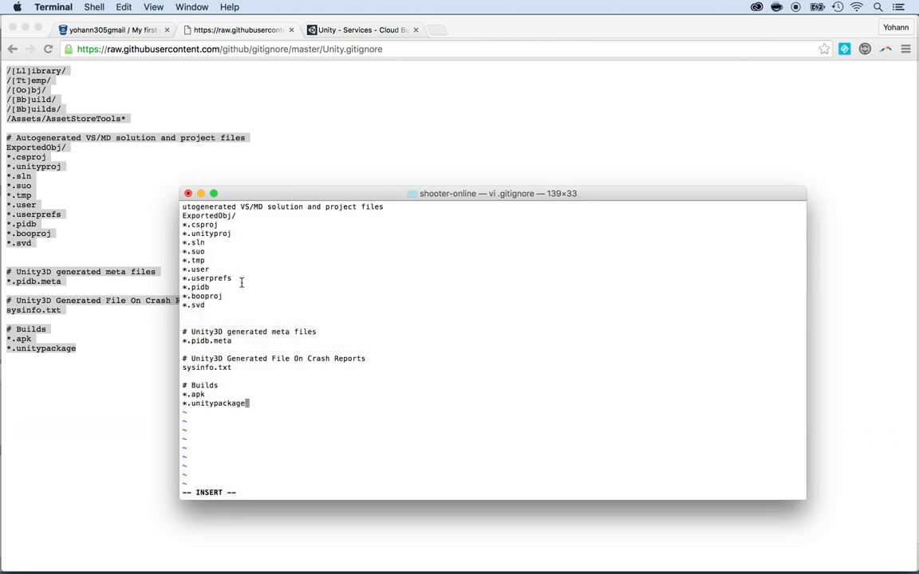
{"action": "mouse_move", "coordinate": [327, 291]}
{"action": "type", "text": ":"}
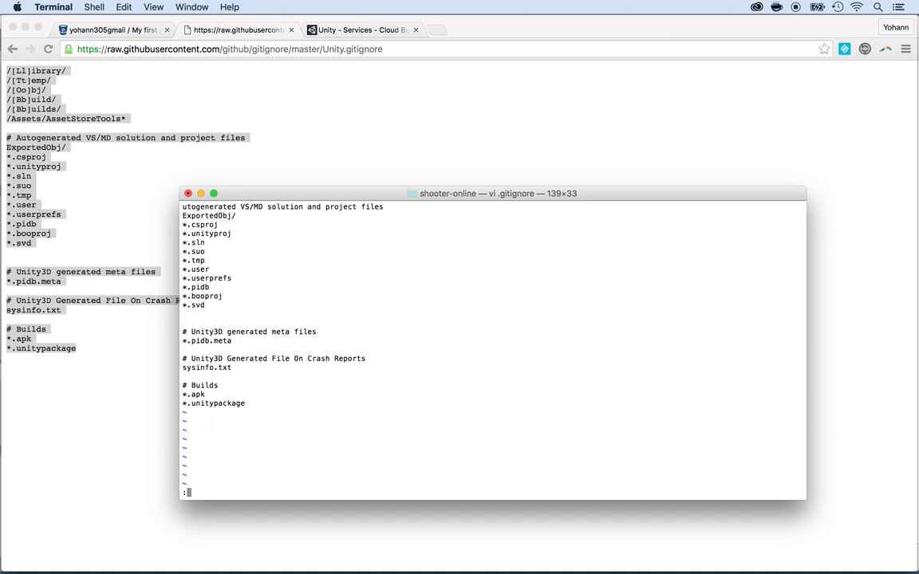
{"action": "type", "text": "wq"}
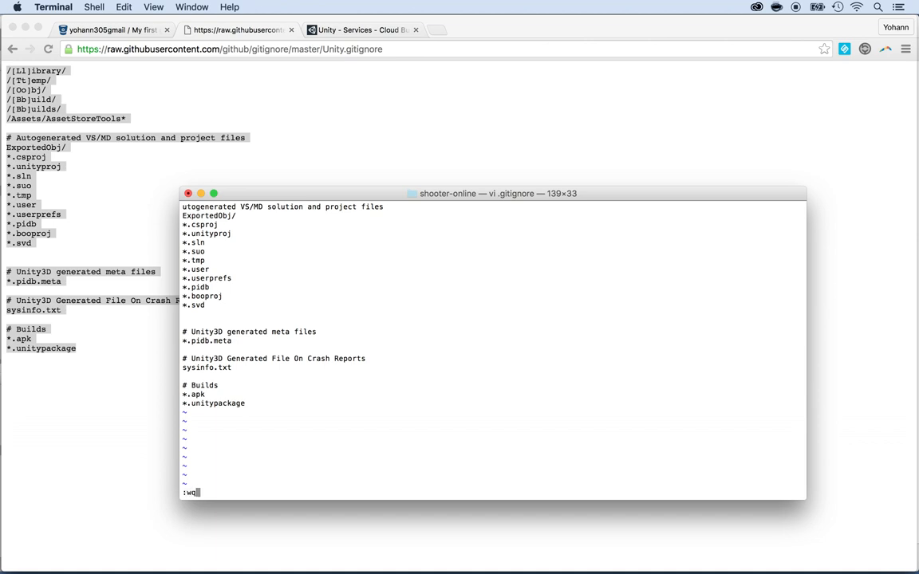
{"action": "type", "text": "!"}
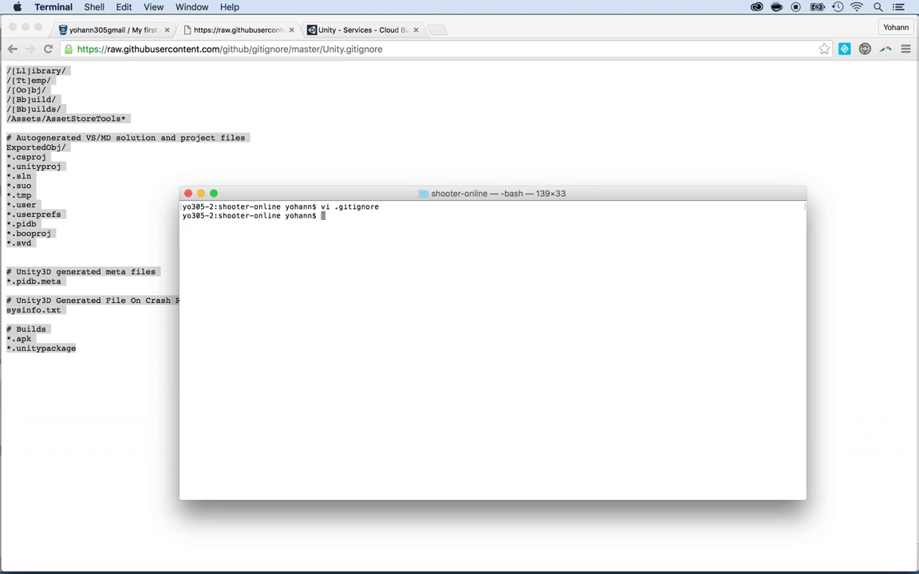
{"action": "type", "text": "vi .gitignore"}
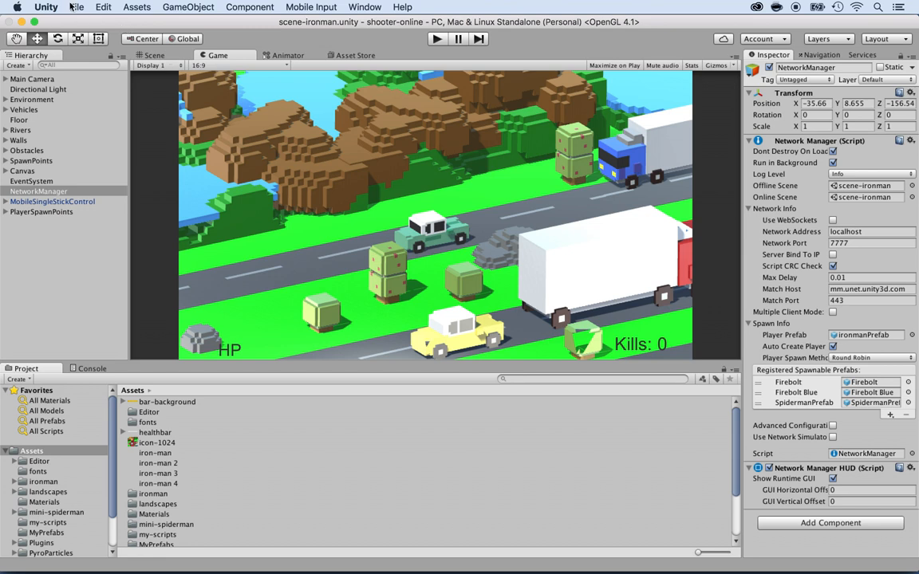
Open the shooter-online project from Unity_projects/GIT in the Unity launcher.
{"action": "left_click", "coordinate": [76, 7]}
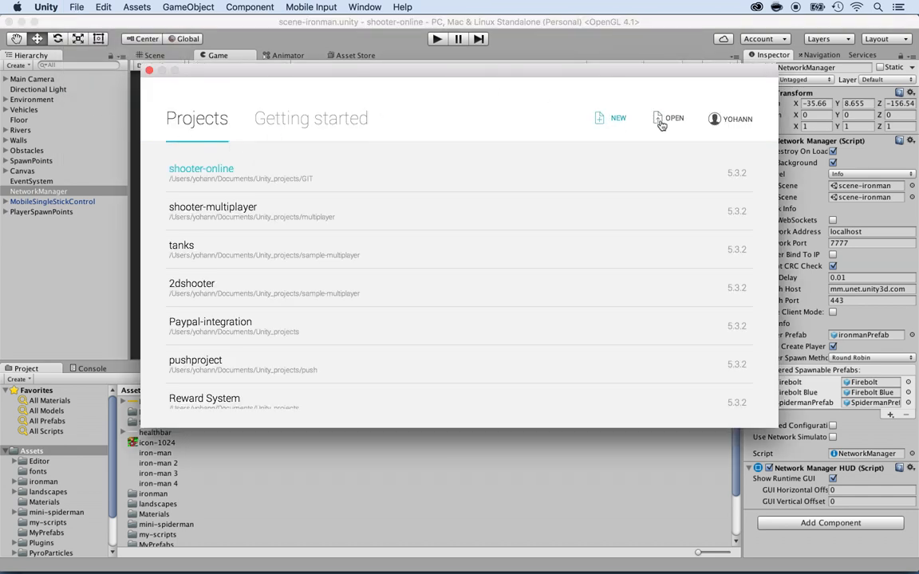
{"action": "left_click", "coordinate": [674, 119]}
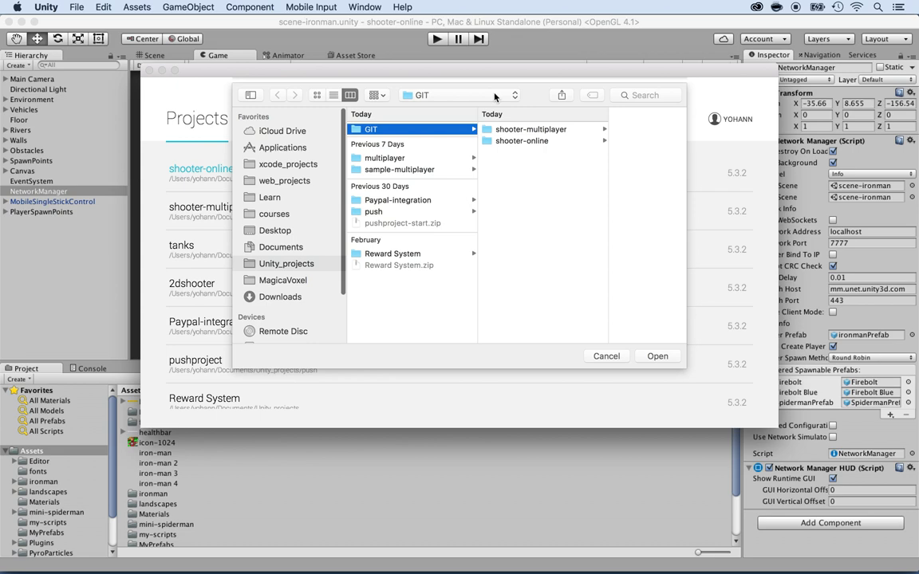
{"action": "left_click", "coordinate": [522, 140]}
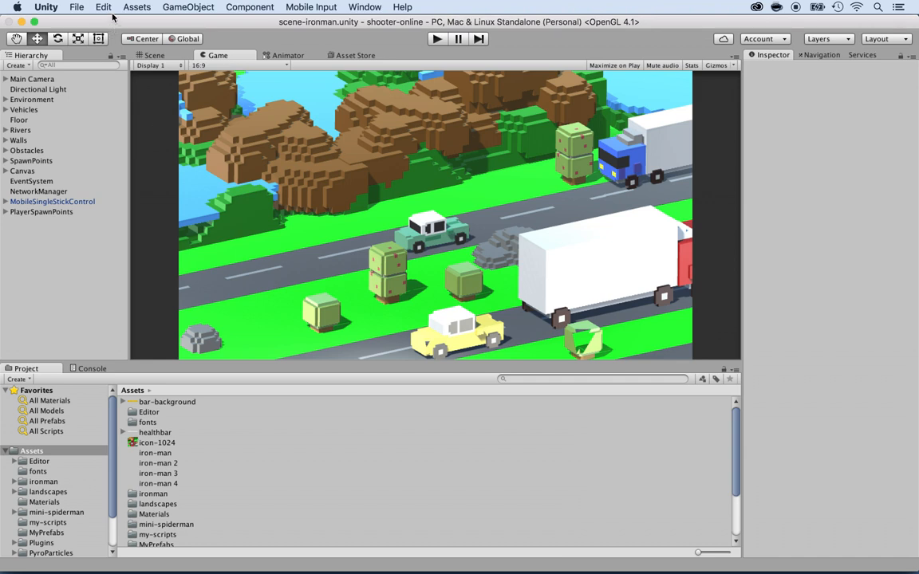
Set Asset Serialization Mode to Force Text in Editor project settings.
{"action": "left_click", "coordinate": [103, 7]}
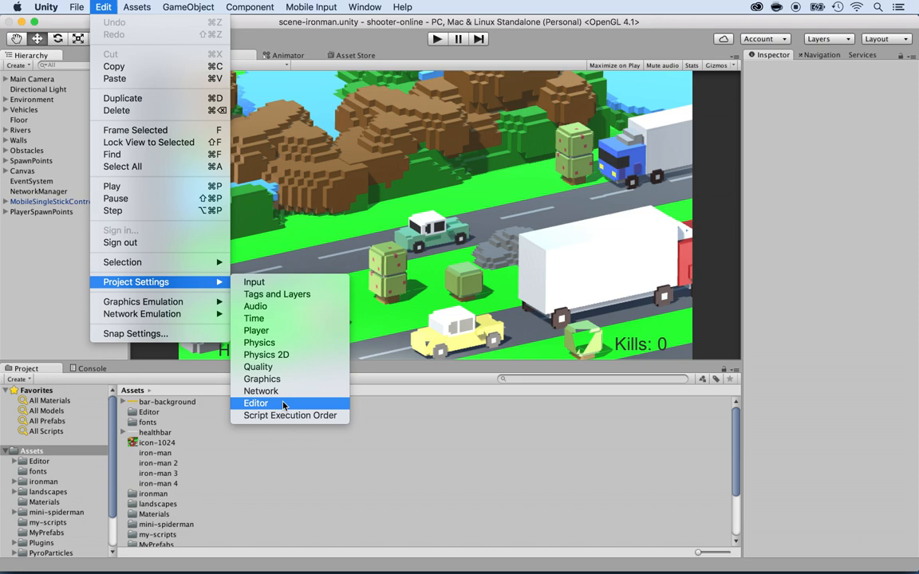
{"action": "left_click", "coordinate": [256, 403]}
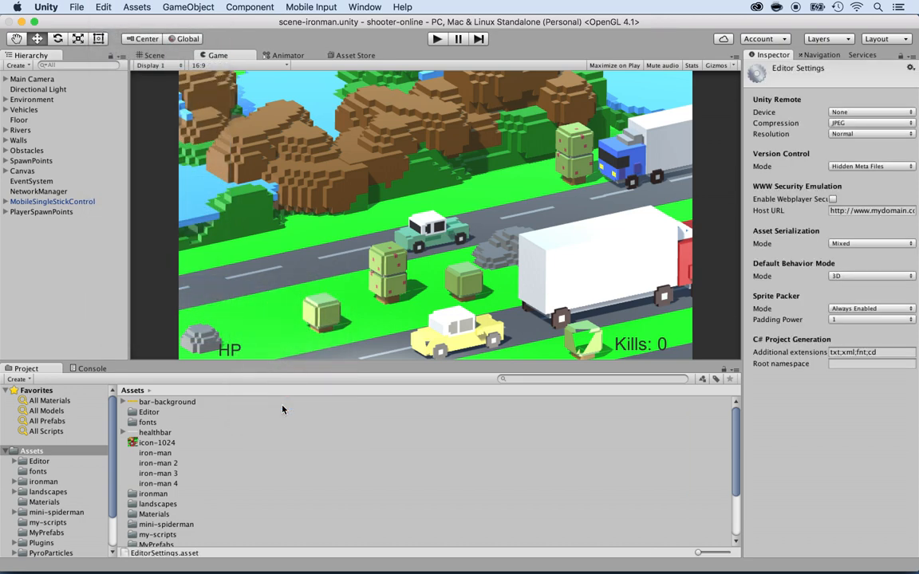
{"action": "mouse_move", "coordinate": [854, 133]}
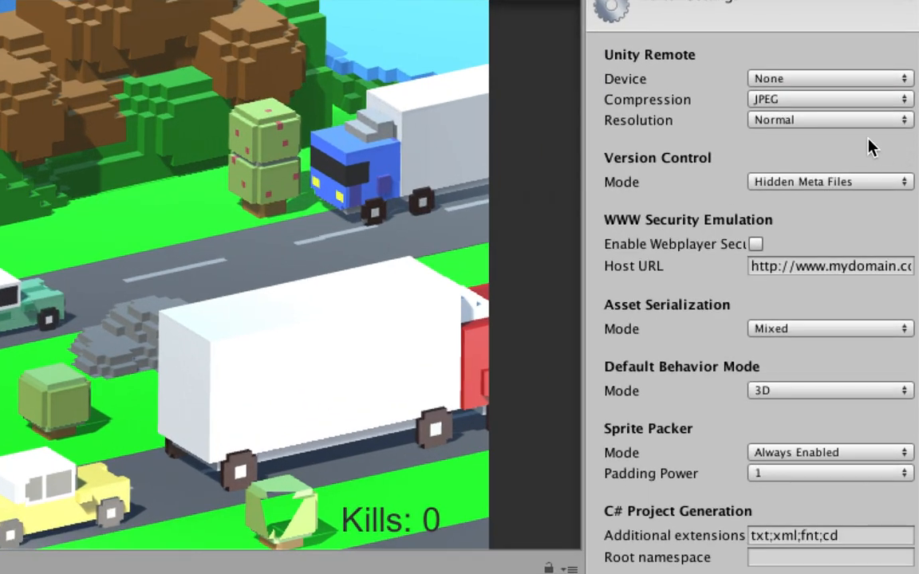
{"action": "mouse_move", "coordinate": [710, 323]}
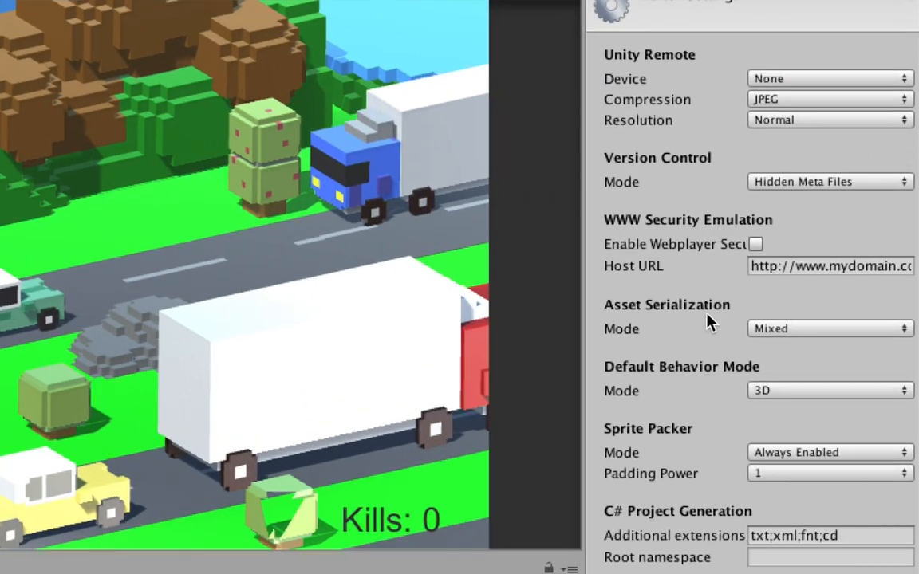
{"action": "mouse_move", "coordinate": [763, 335]}
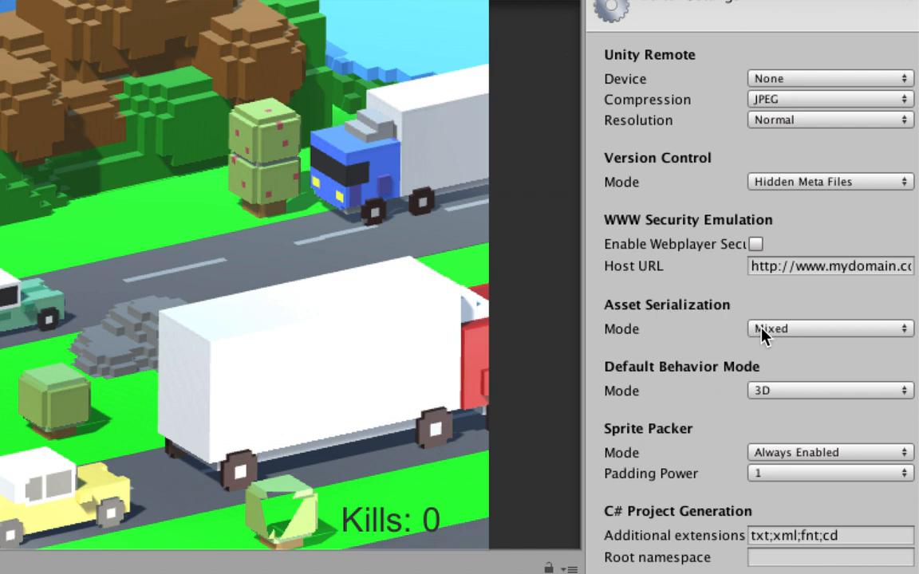
{"action": "left_click", "coordinate": [830, 328]}
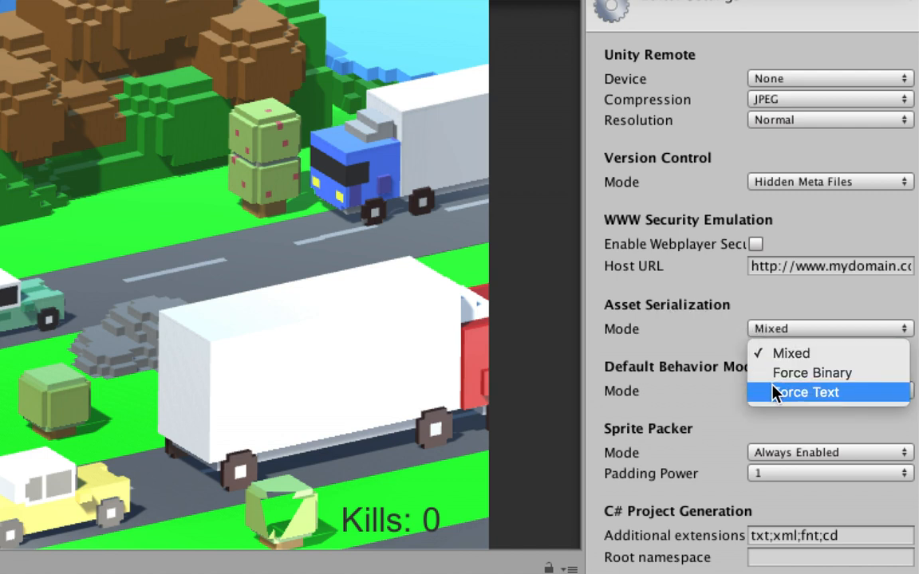
{"action": "left_click", "coordinate": [805, 392]}
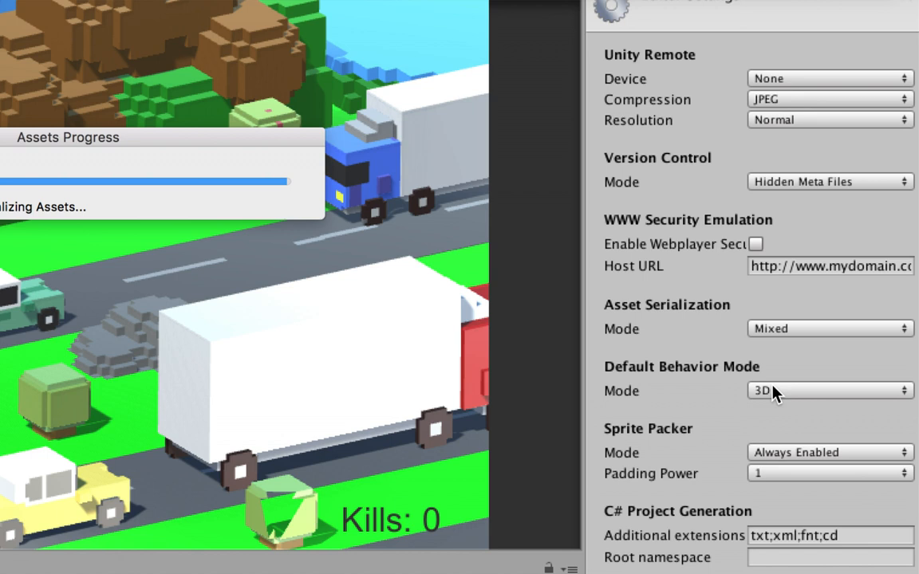
{"action": "left_click", "coordinate": [830, 329]}
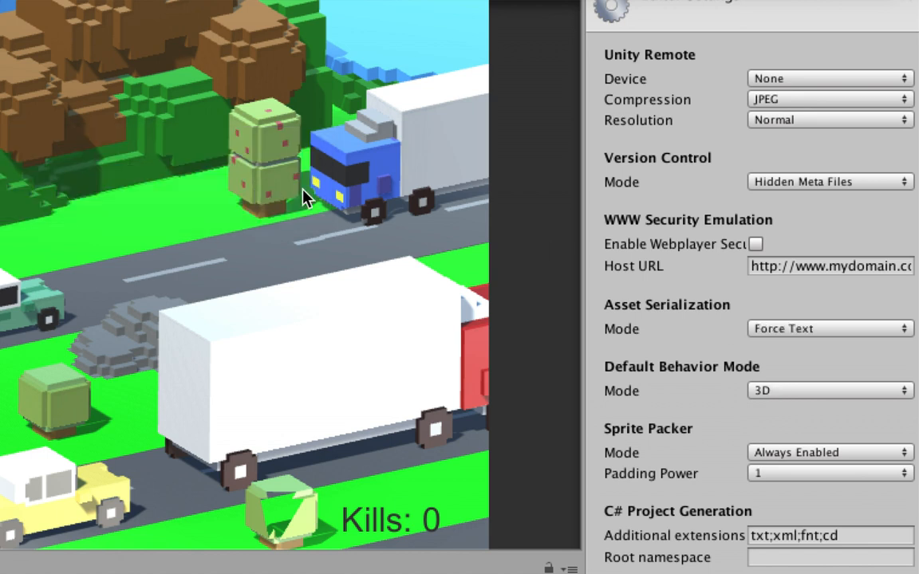
{"action": "mouse_move", "coordinate": [647, 167]}
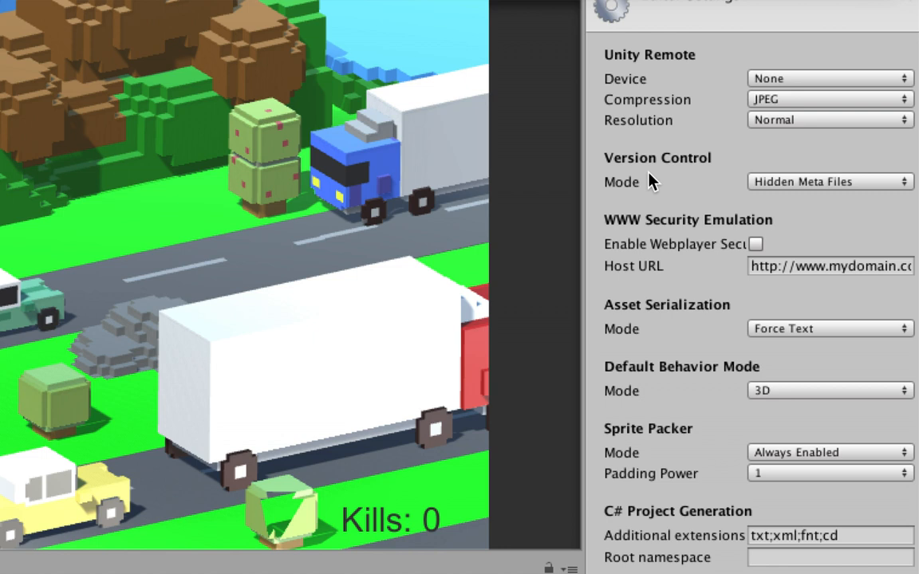
Set Version Control Mode to Visible Meta Files.
{"action": "left_click", "coordinate": [830, 181]}
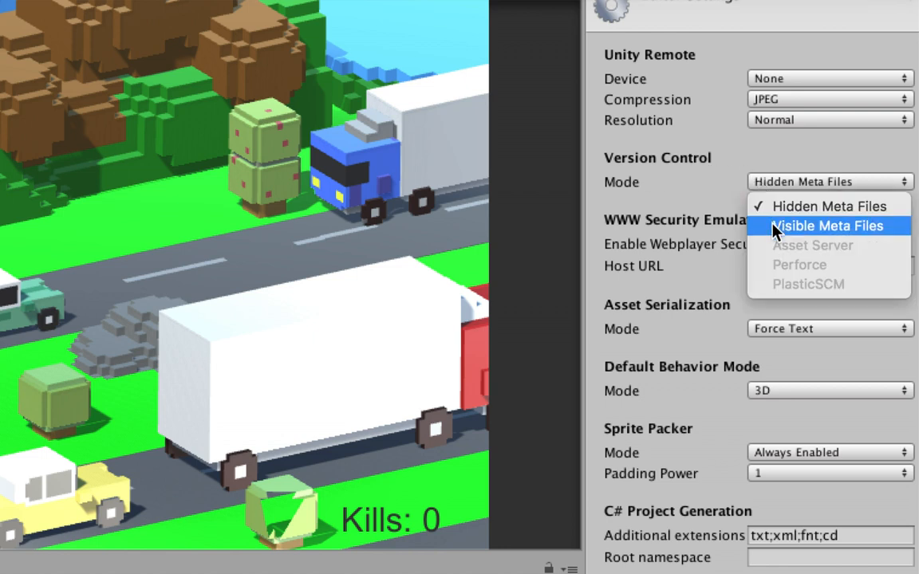
{"action": "left_click", "coordinate": [826, 226]}
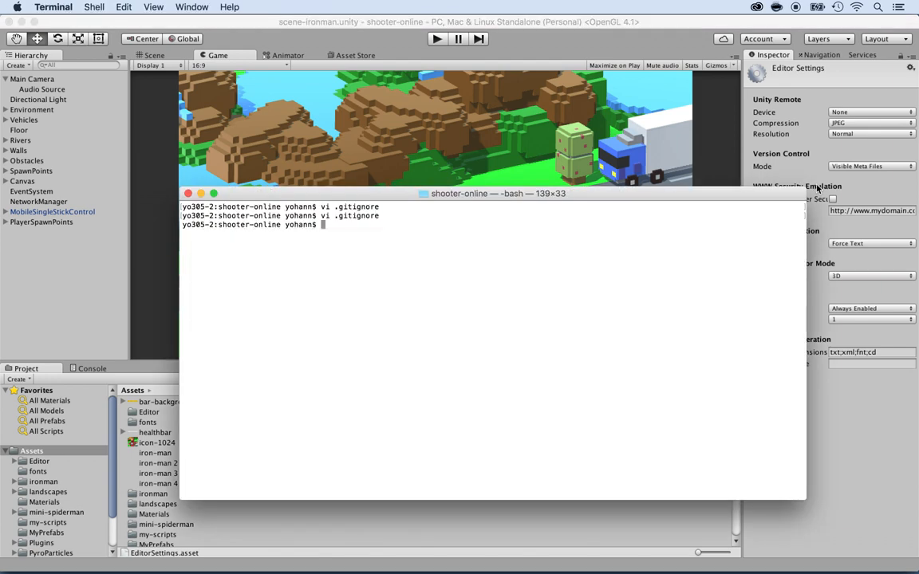
Run git add . and type git commit -a -m with a settings message.
{"action": "type", "text": "git add ."}
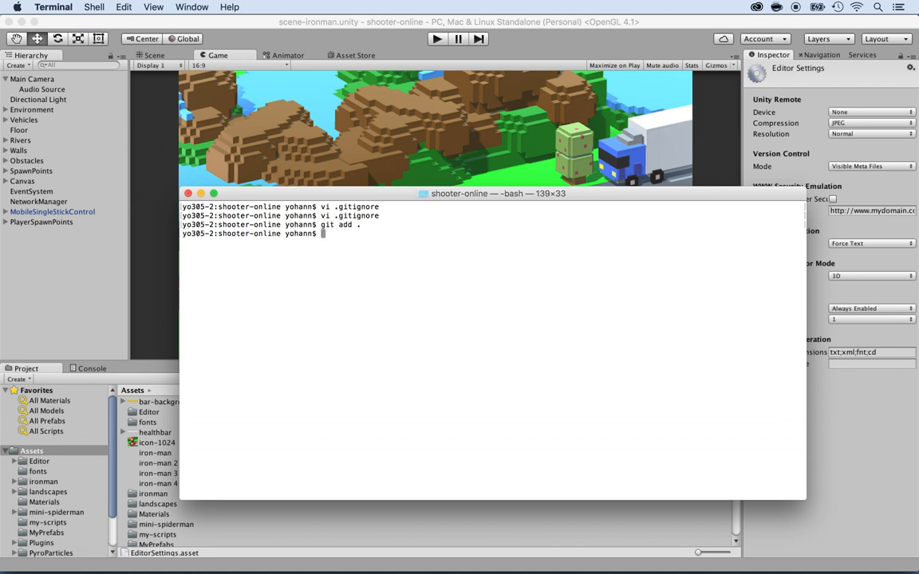
{"action": "type", "text": "git commit -a"}
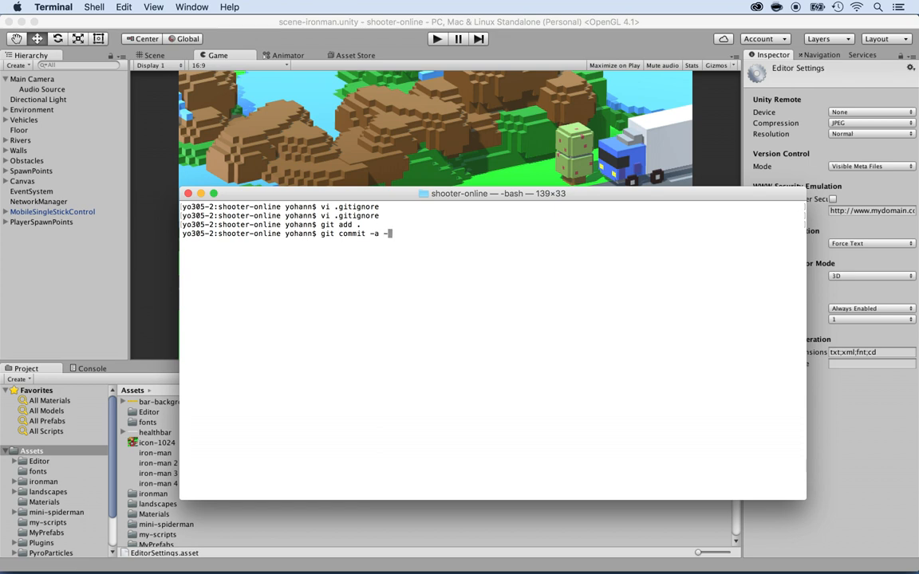
{"action": "type", "text": "-m \""}
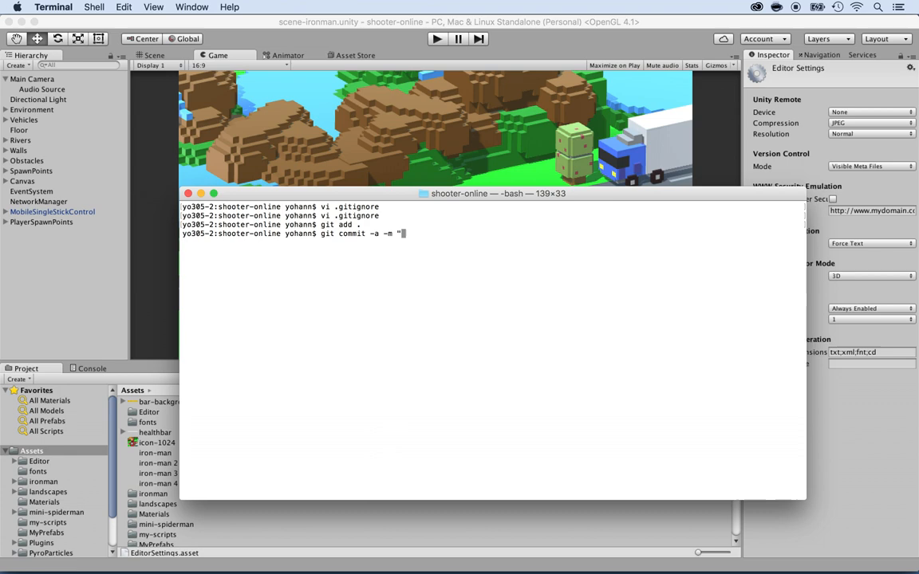
{"action": "type", "text": "se"}
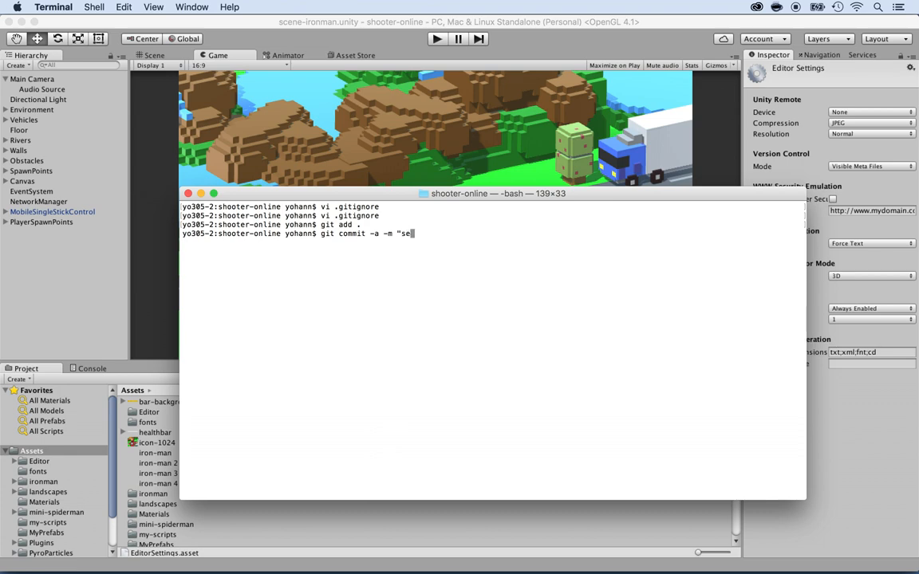